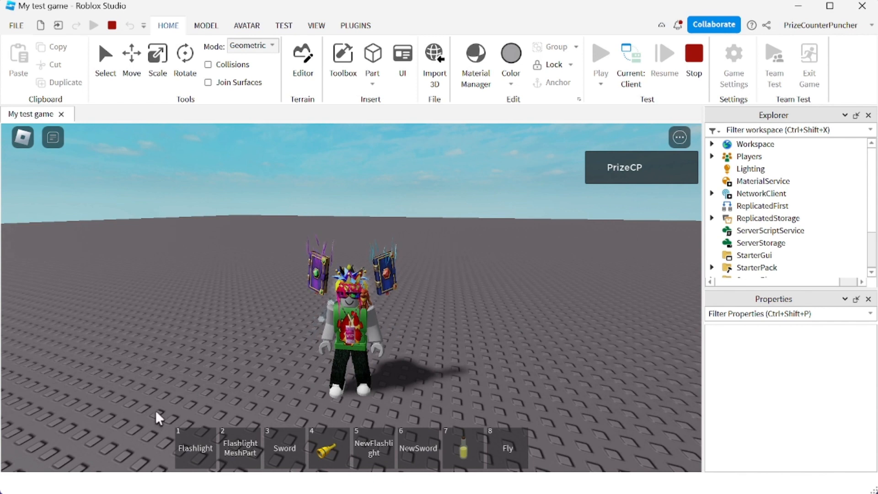
pyautogui.moveTo(533, 453)
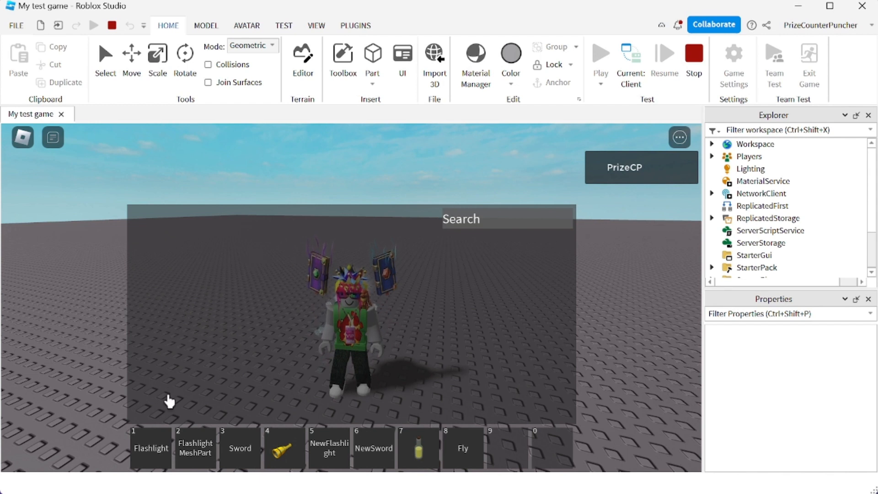
# Step: Bring up the backpack inventory with its search area during the play-test
pyautogui.click(151, 448)
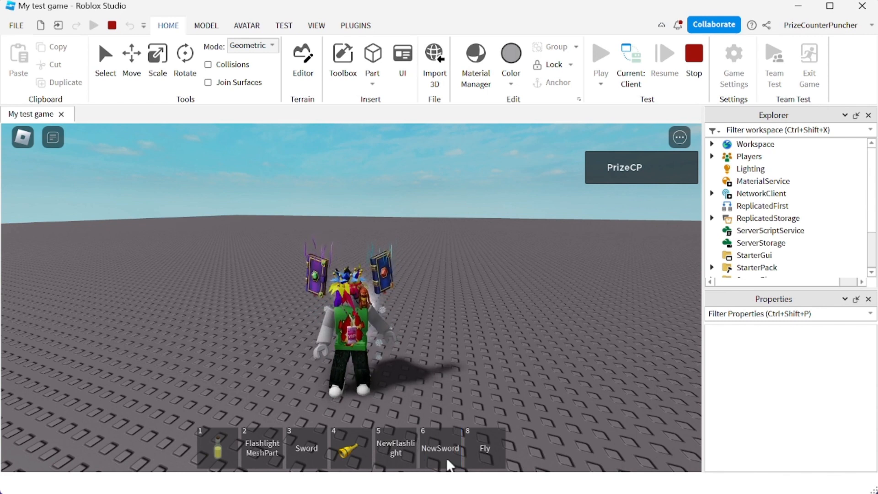
# Step: Move the potion into hotbar slot 1, replacing Flashlight, and close the inventory
pyautogui.click(485, 448)
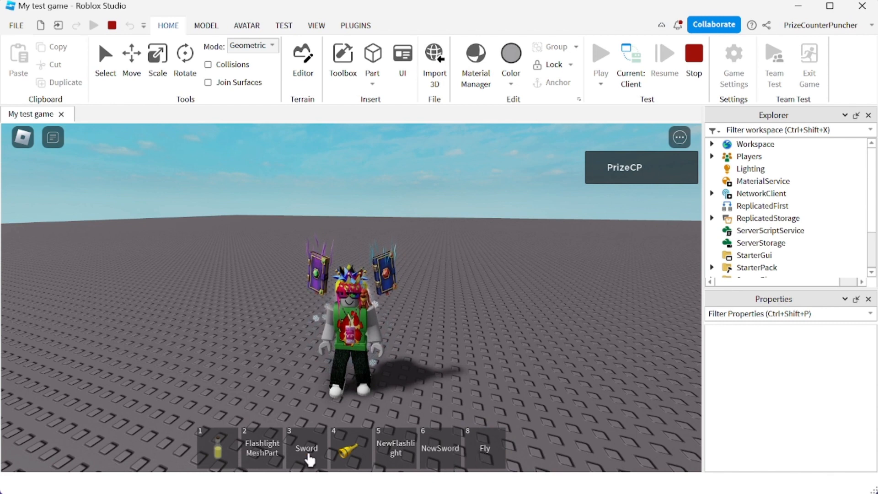
pyautogui.moveTo(469, 456)
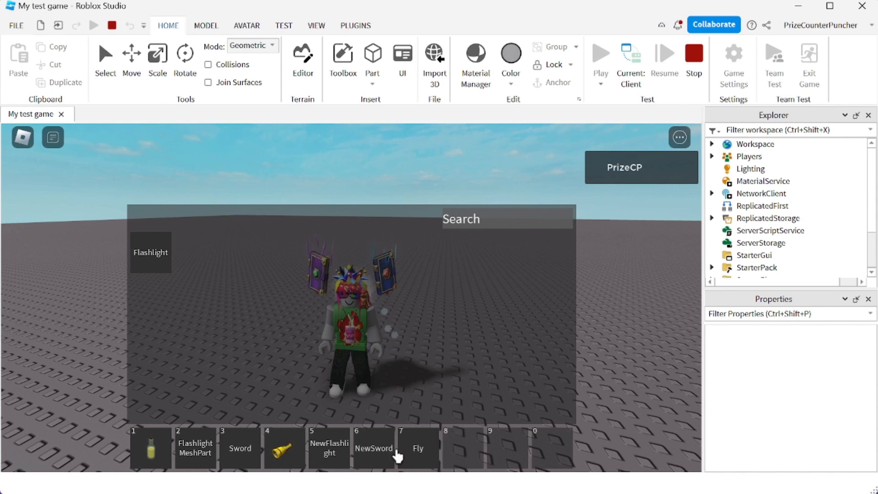
pyautogui.moveTo(580, 395)
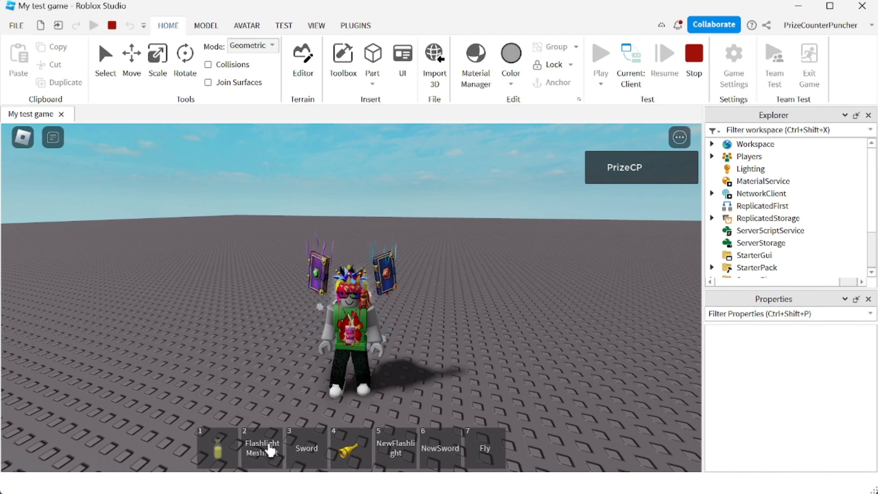
pyautogui.moveTo(220, 376)
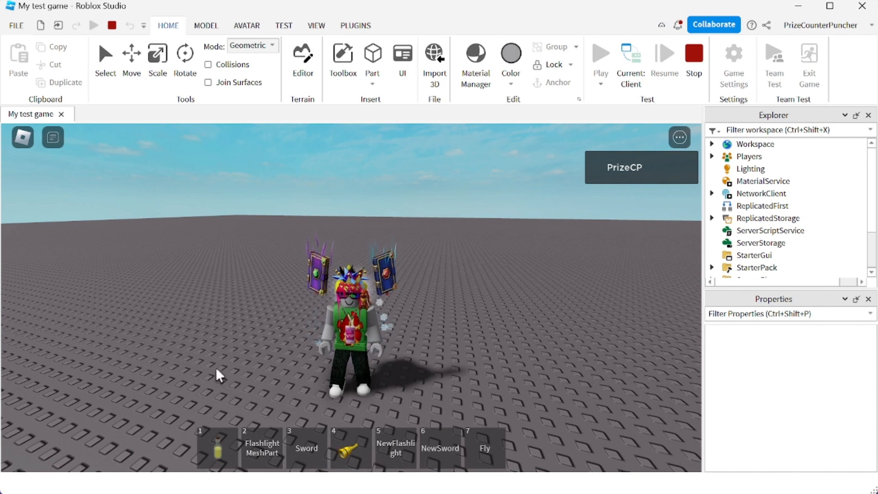